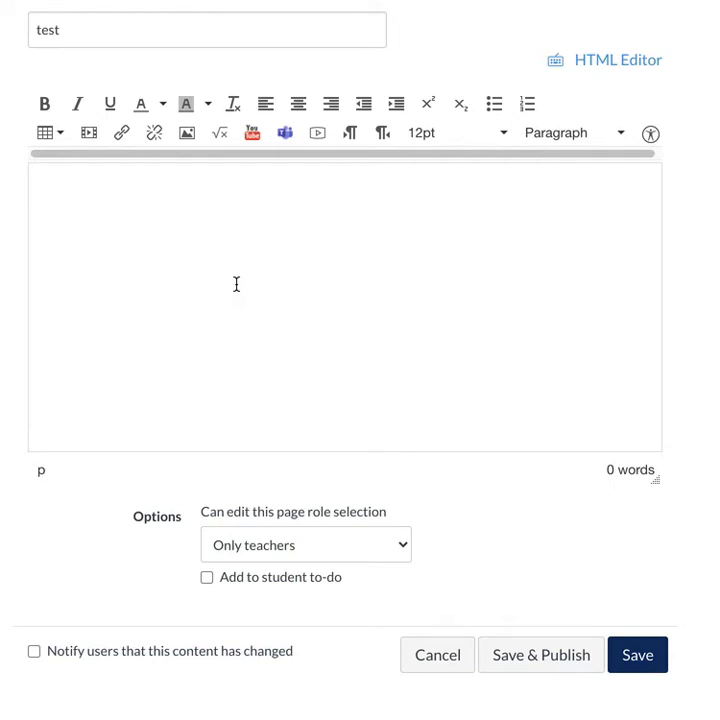
Type 'Watch this video' and link 'this video' to the YouTube URL with inline previews disabled
{"action": "type", "text": "Watch"}
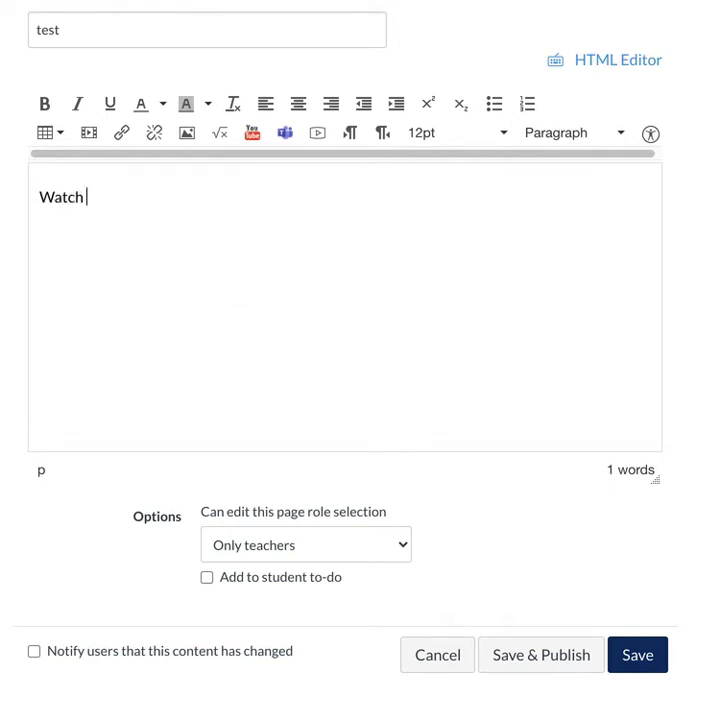
{"action": "type", "text": "this video"}
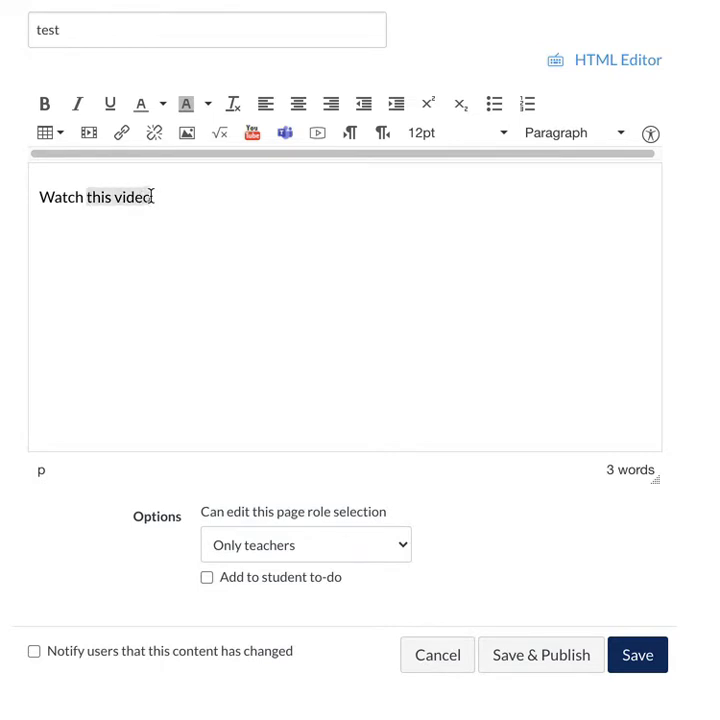
{"action": "left_click", "coordinate": [121, 132]}
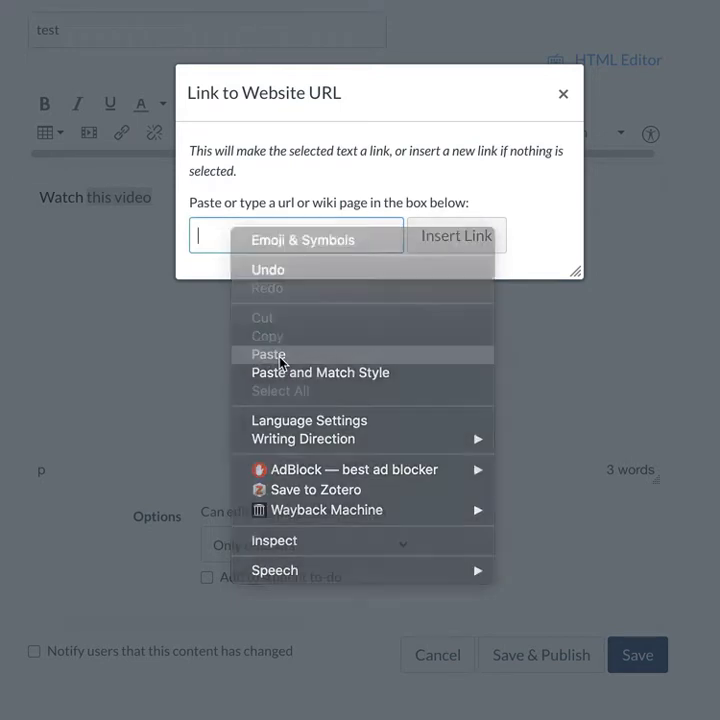
{"action": "left_click", "coordinate": [268, 354]}
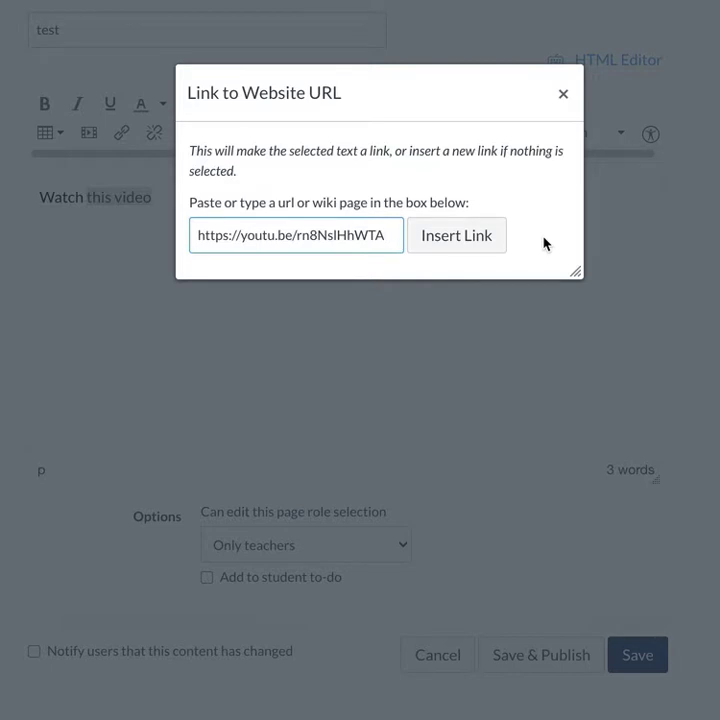
{"action": "mouse_move", "coordinate": [554, 263]}
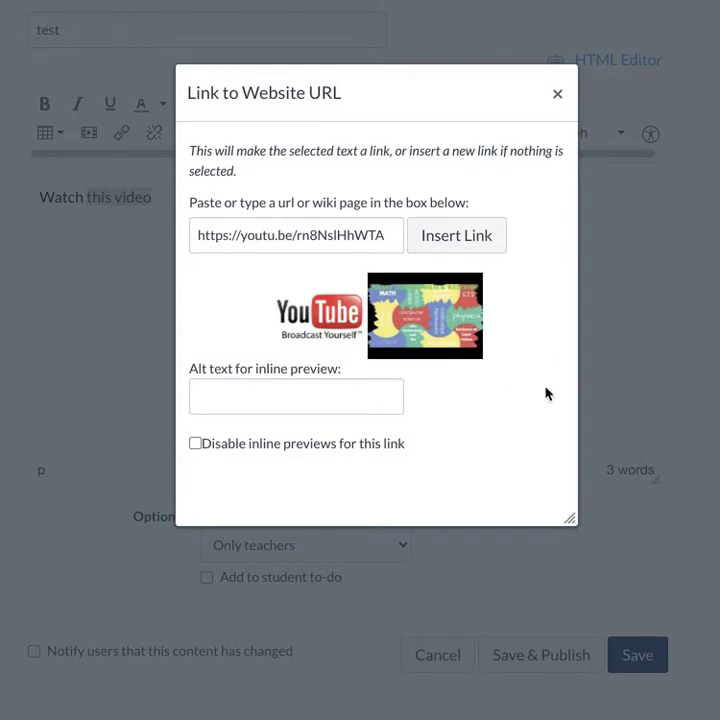
{"action": "mouse_move", "coordinate": [291, 486]}
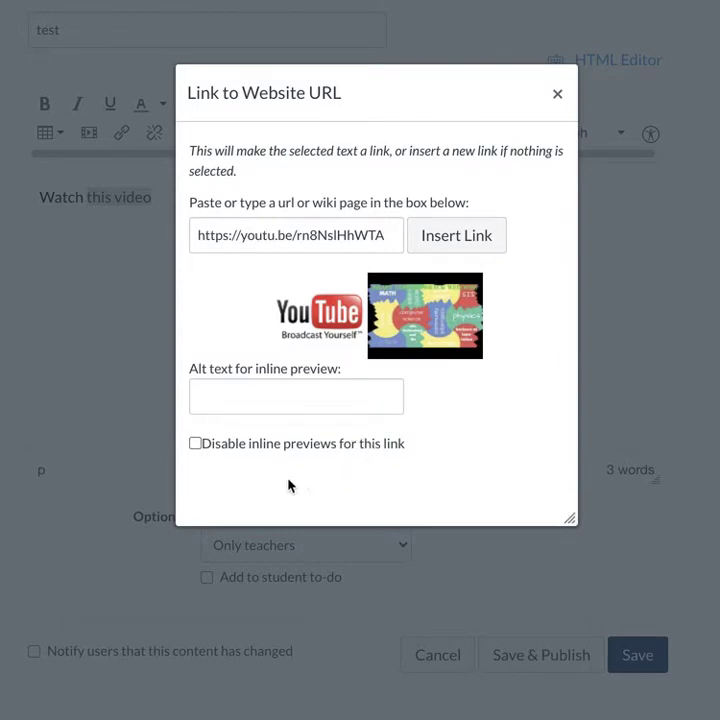
{"action": "left_click", "coordinate": [195, 443]}
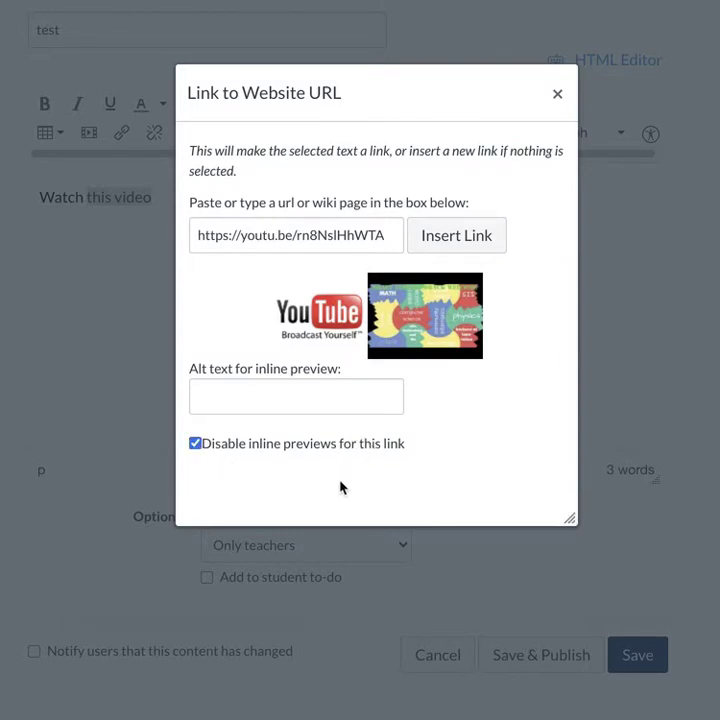
{"action": "mouse_move", "coordinate": [431, 129]}
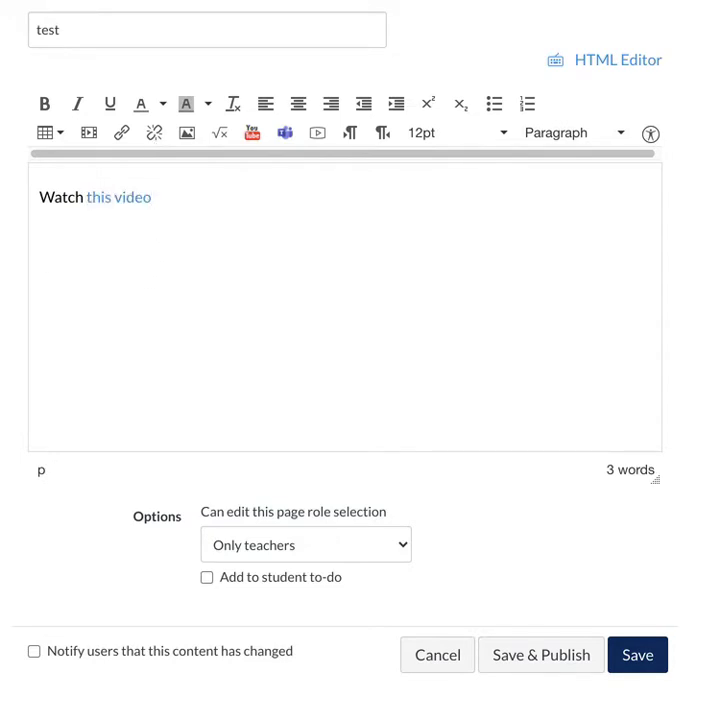
Add a second 'Watch this video' line linking 'this video' to YouTube, keeping the embedded preview
{"action": "type", "text": "Watch this"}
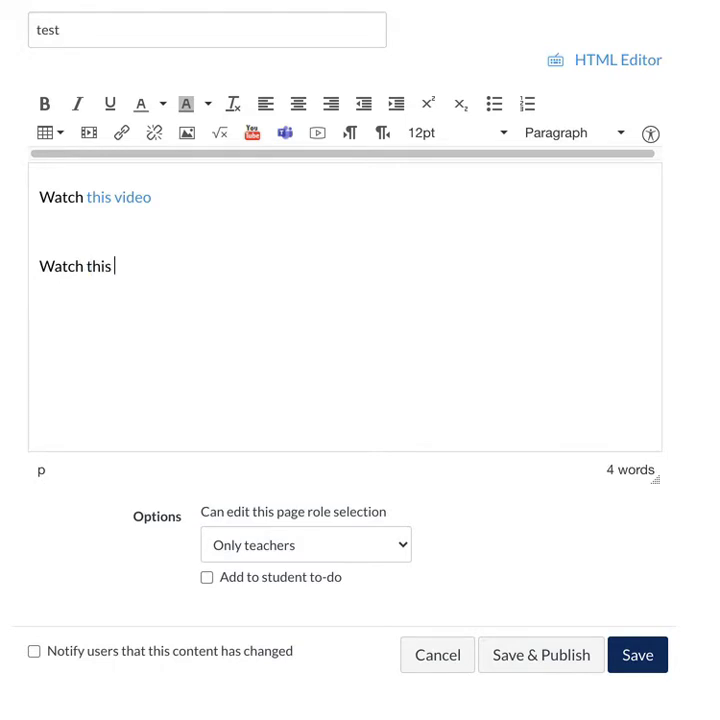
{"action": "type", "text": "video"}
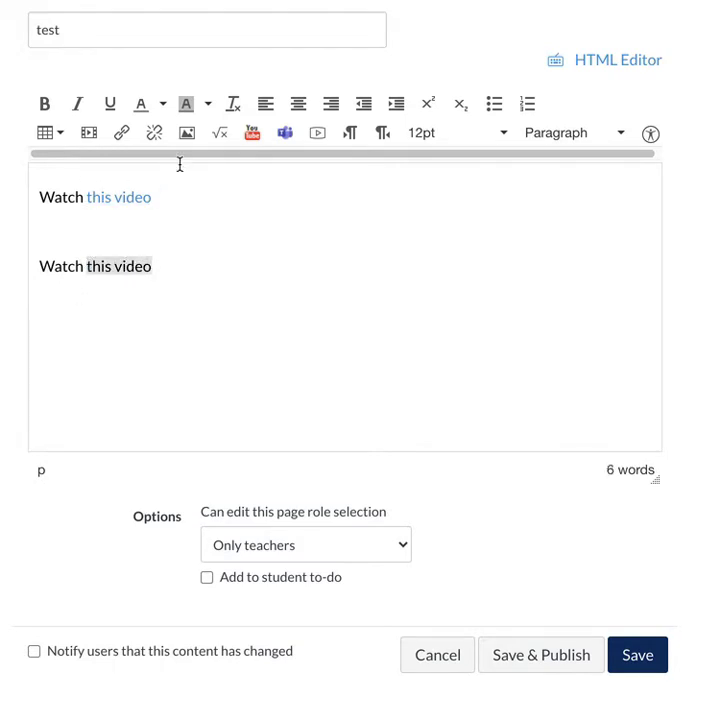
{"action": "left_click", "coordinate": [121, 132]}
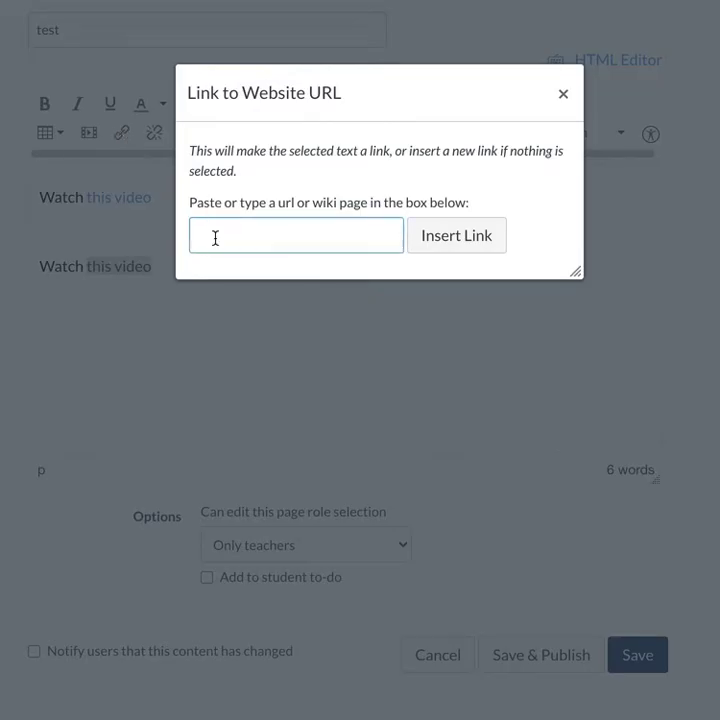
{"action": "right_click", "coordinate": [296, 235]}
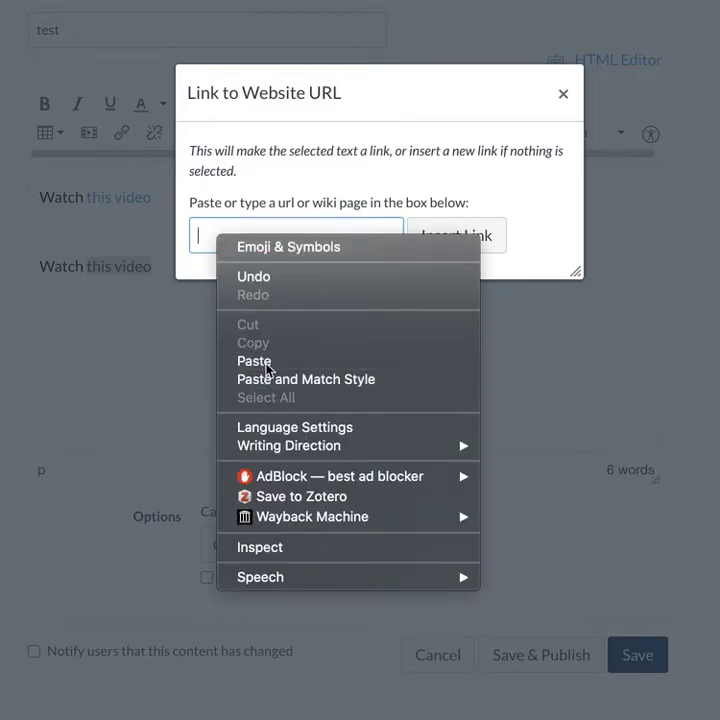
{"action": "left_click", "coordinate": [254, 361]}
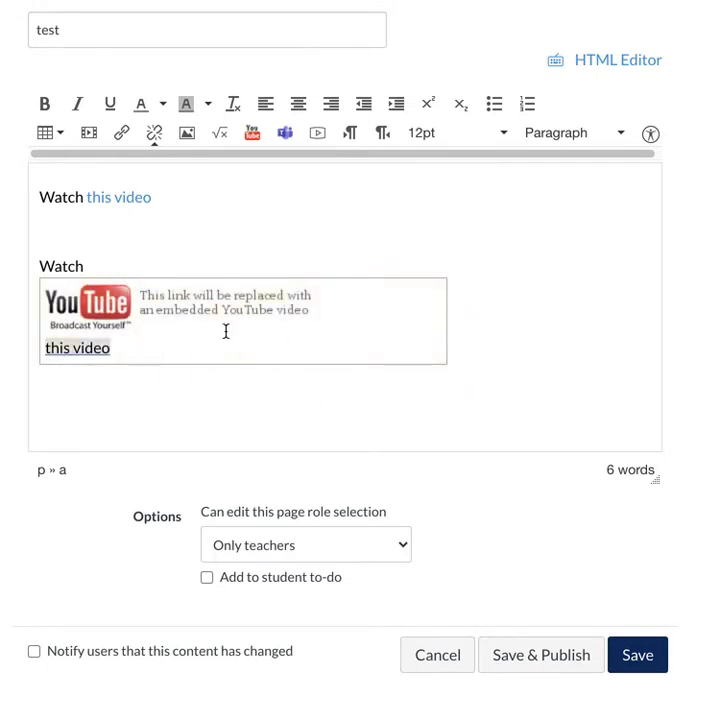
{"action": "mouse_move", "coordinate": [580, 398]}
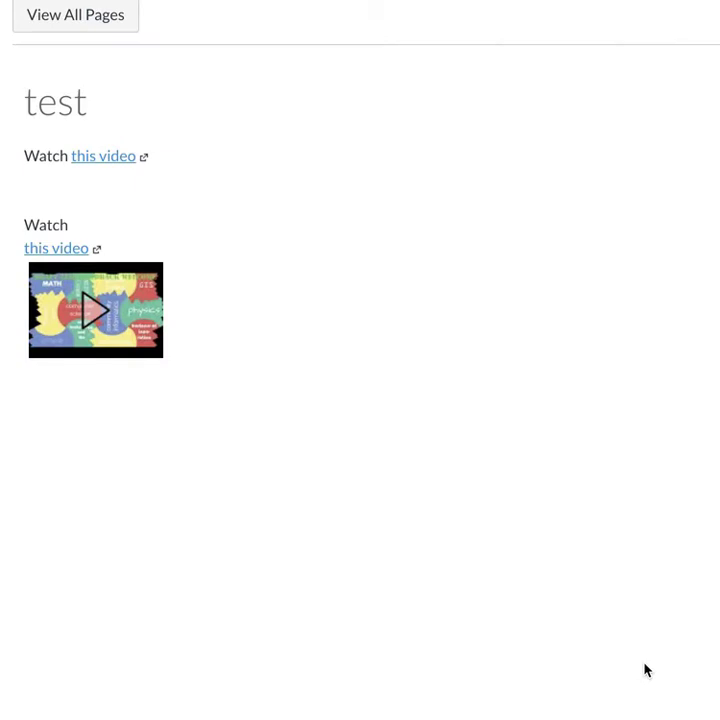
{"action": "mouse_move", "coordinate": [473, 210]}
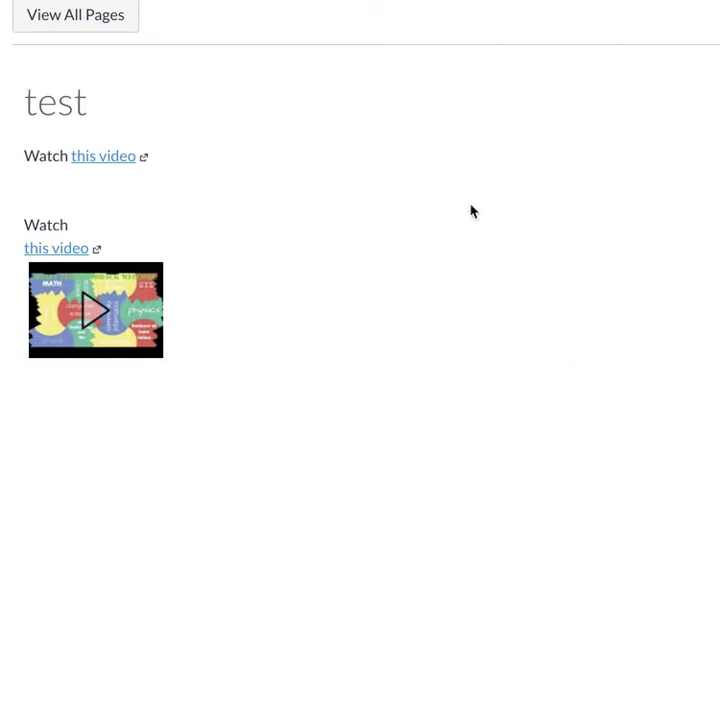
{"action": "mouse_move", "coordinate": [133, 128]}
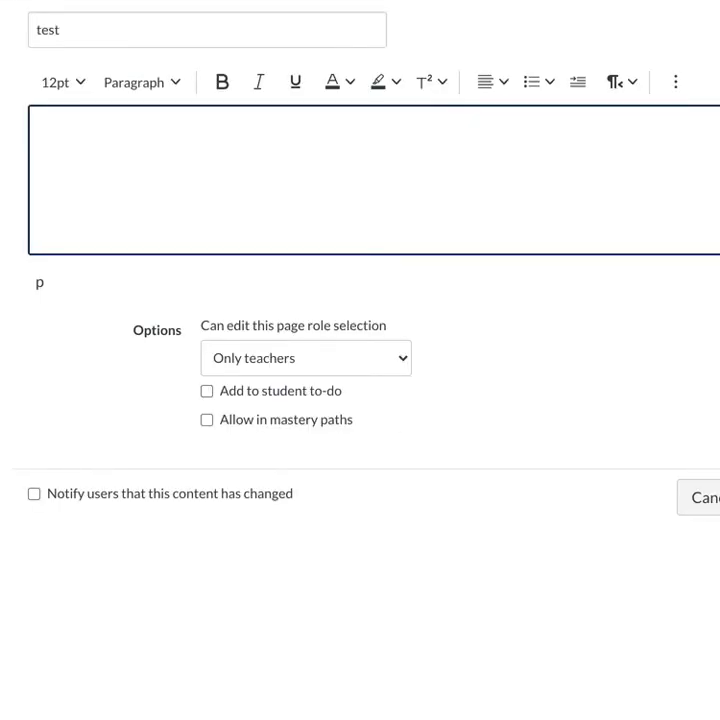
{"action": "type", "text": "watch this video"}
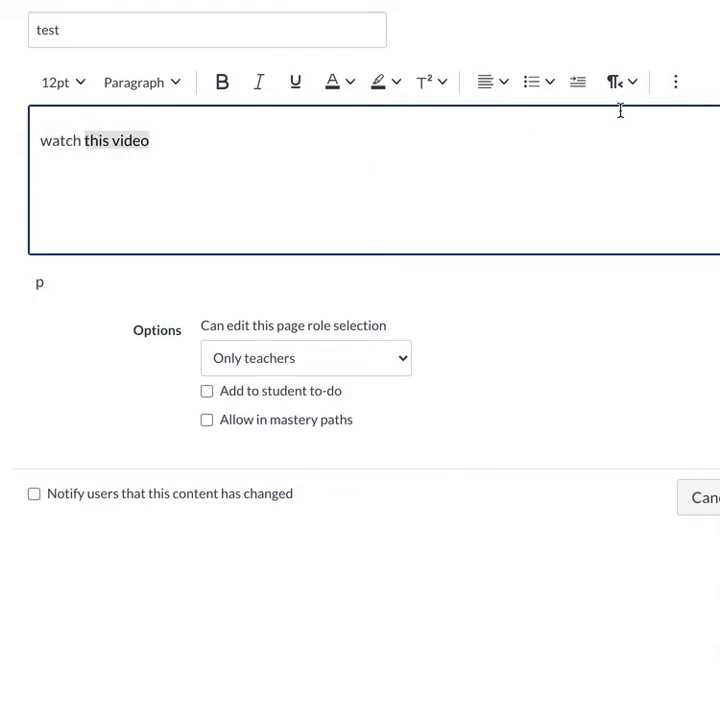
{"action": "left_click", "coordinate": [675, 81]}
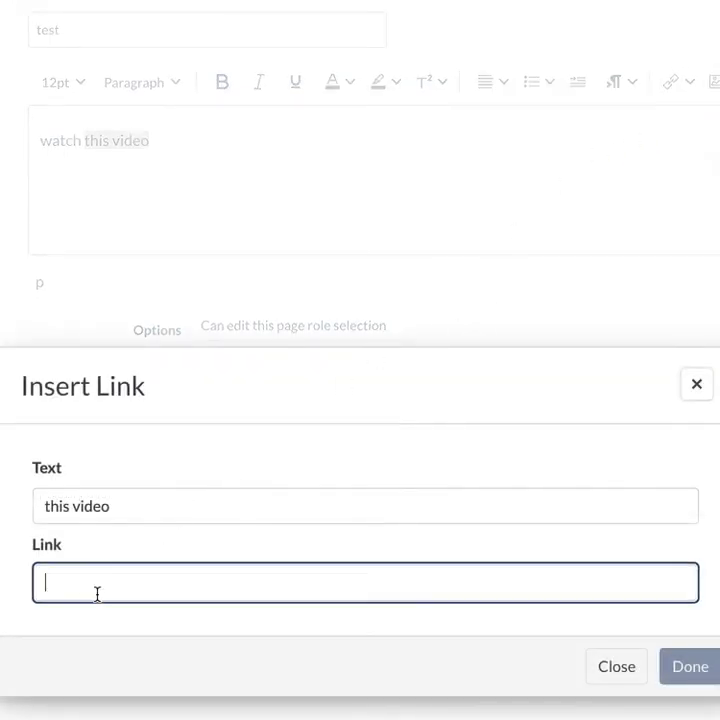
{"action": "type", "text": "https://youtu.be/rn8NslHhWTA"}
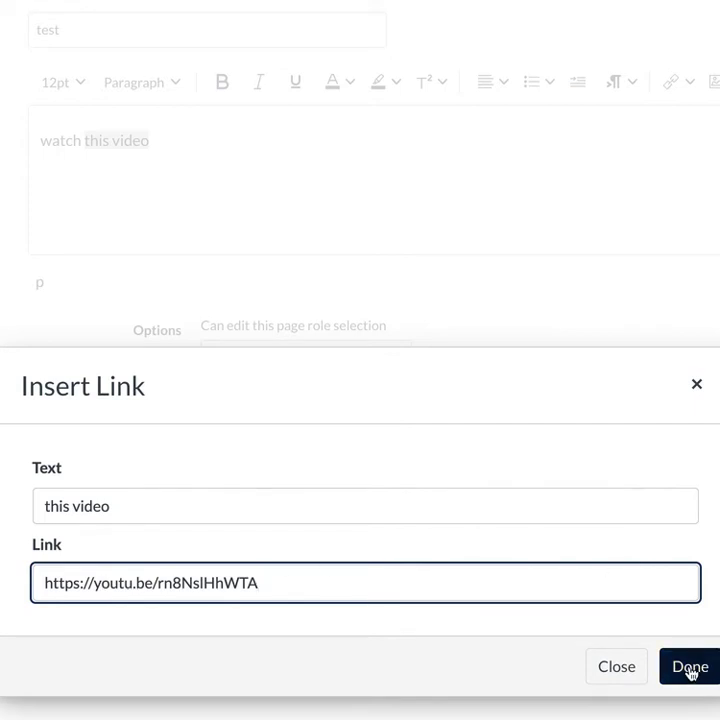
{"action": "mouse_move", "coordinate": [567, 629]}
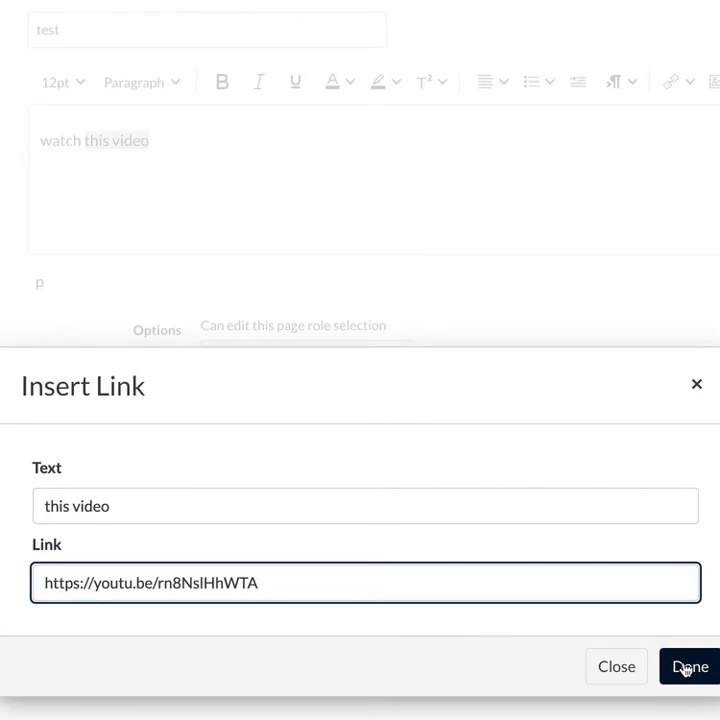
{"action": "left_click", "coordinate": [687, 666]}
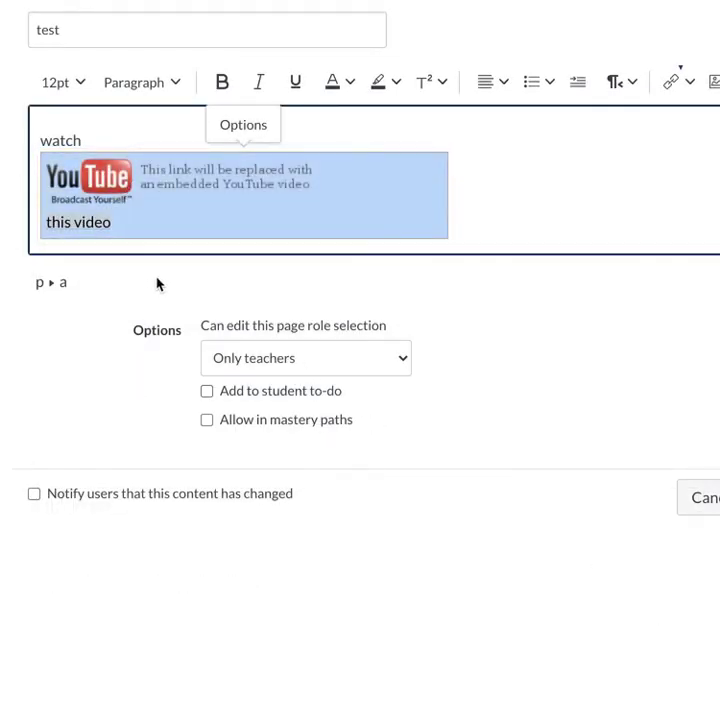
{"action": "mouse_move", "coordinate": [365, 308]}
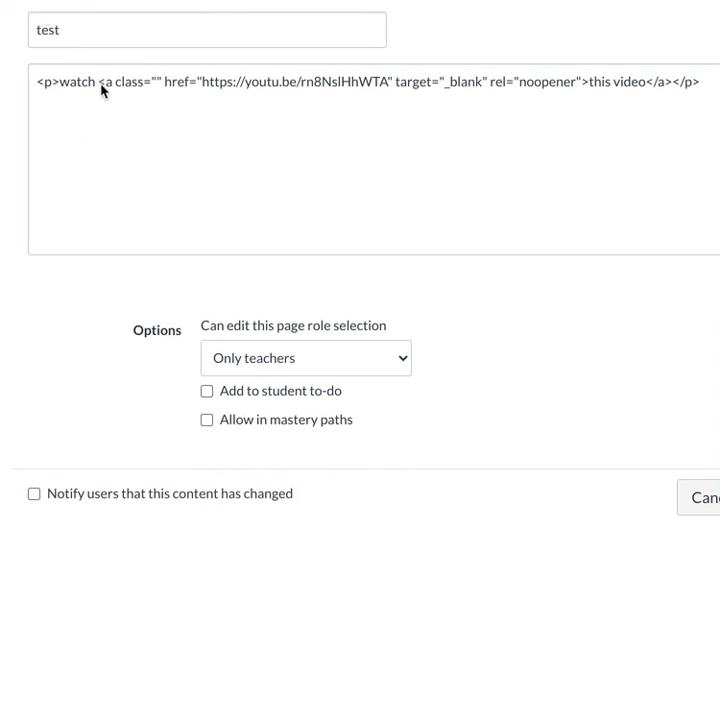
Select the YouTube anchor's empty class attribute in the HTML editor for editing
{"action": "left_click", "coordinate": [95, 82]}
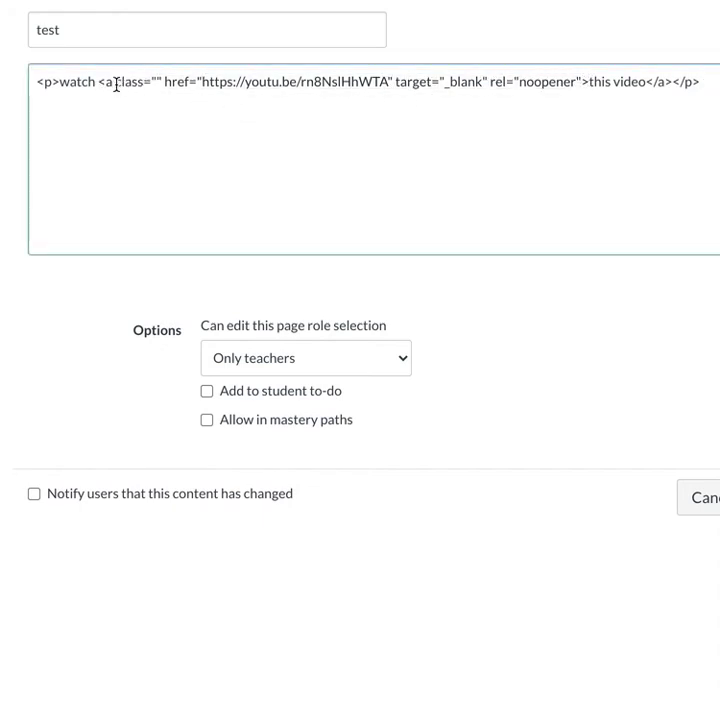
{"action": "double_click", "coordinate": [128, 82]}
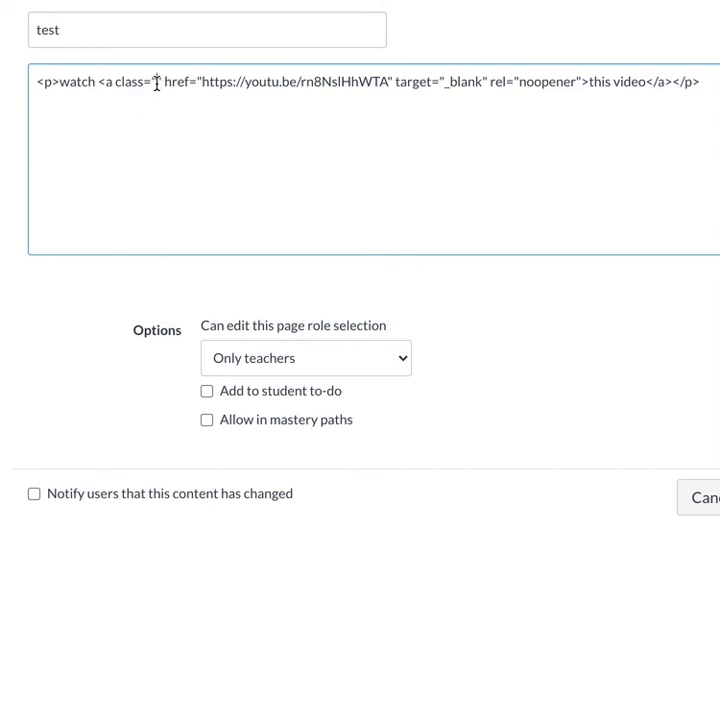
{"action": "mouse_move", "coordinate": [160, 170]}
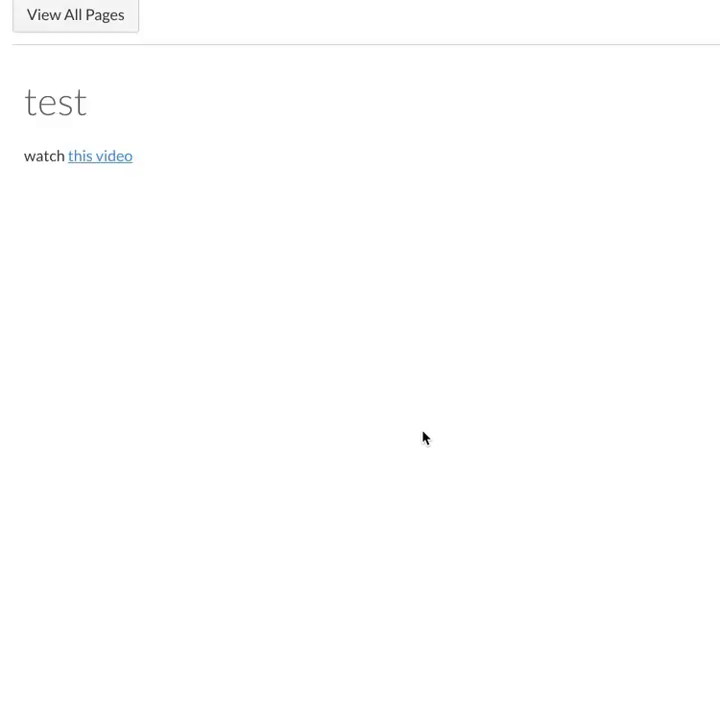
{"action": "mouse_move", "coordinate": [100, 156]}
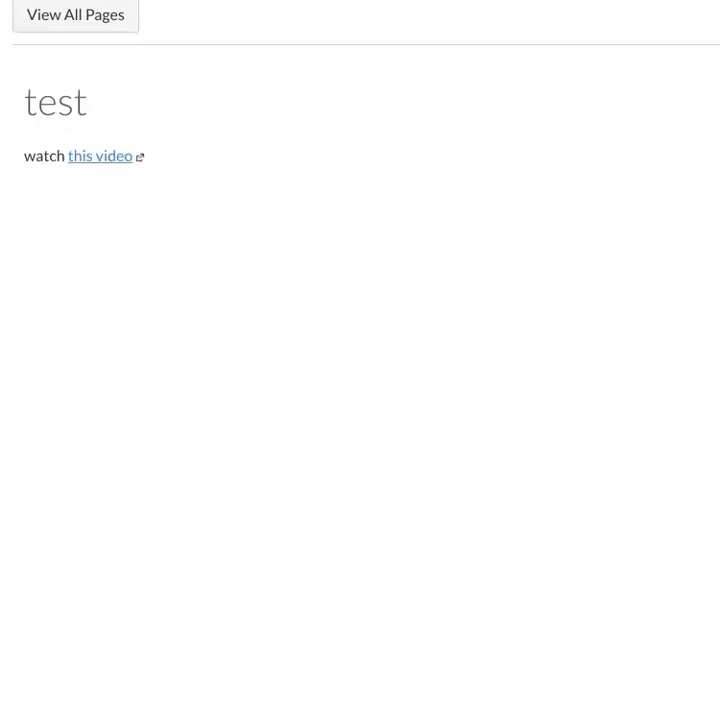